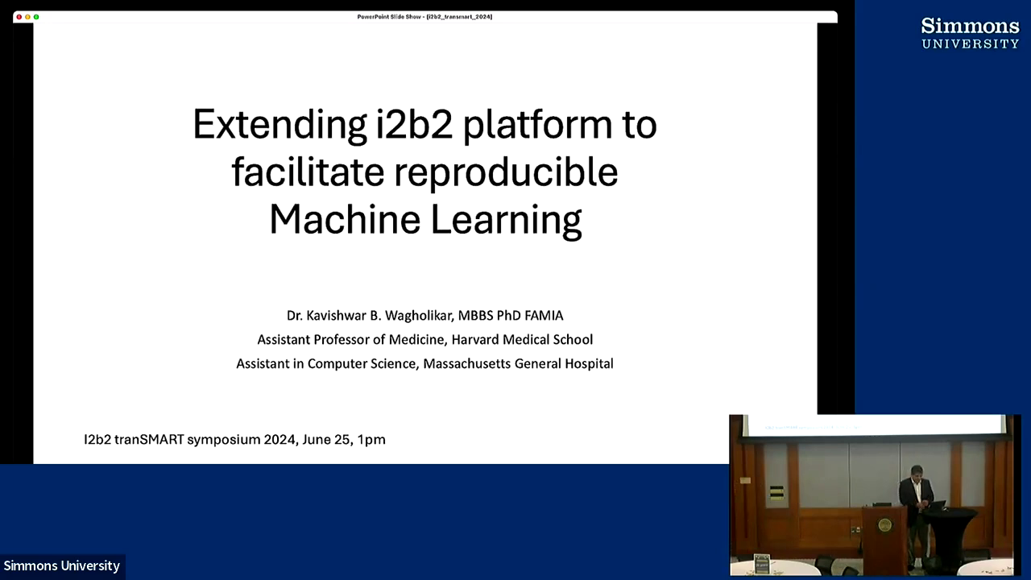
- Advance from the title slide to the i2b2 accessibility slide listing tools from 2017 to 2024
key(right)
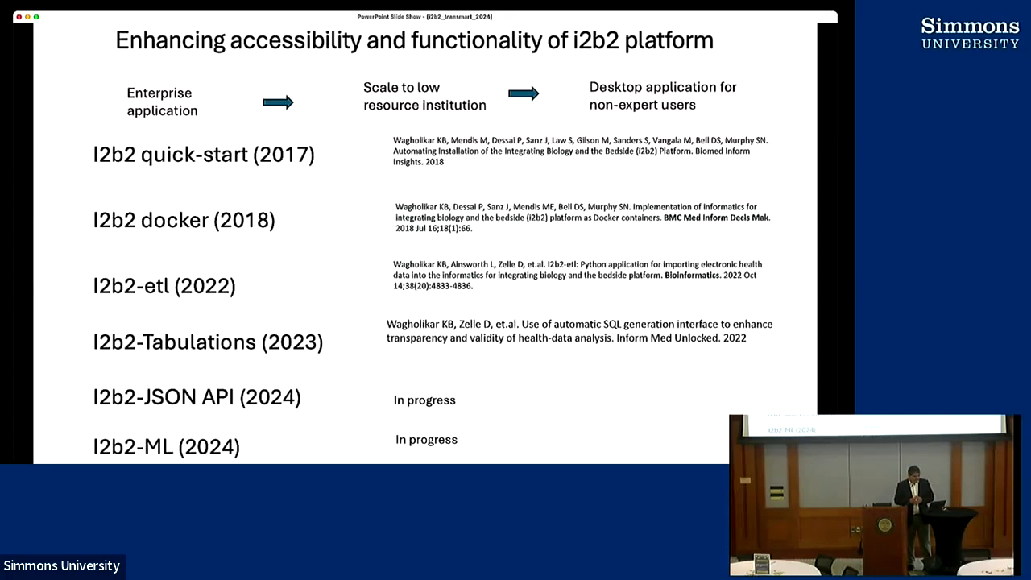
mouse_move(125, 123)
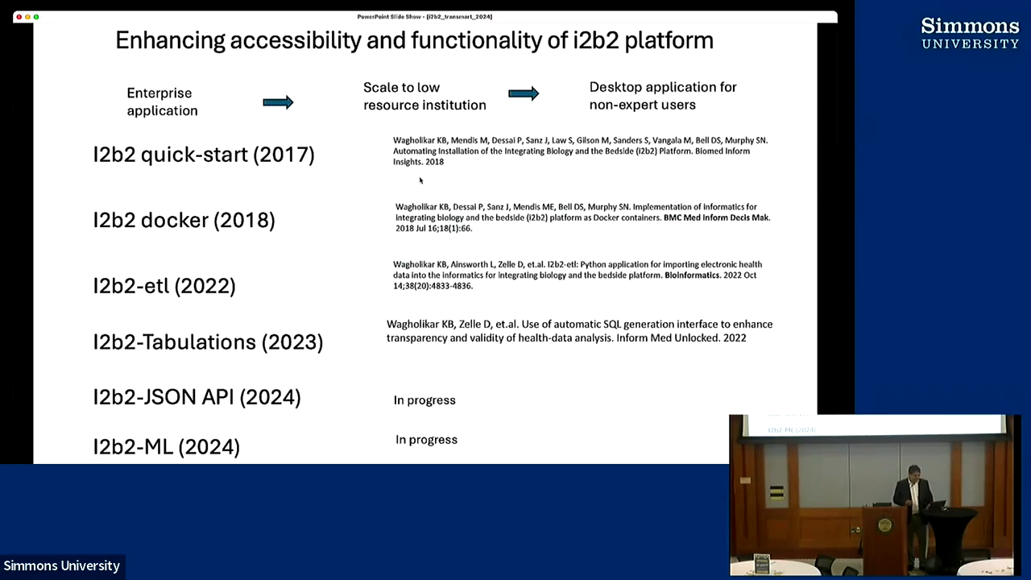
mouse_move(353, 170)
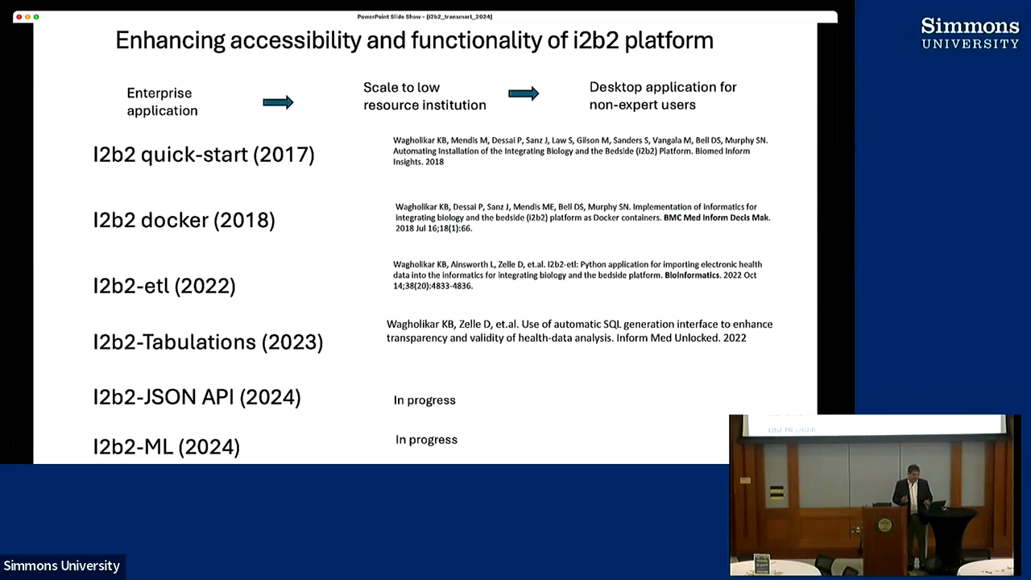
mouse_move(211, 258)
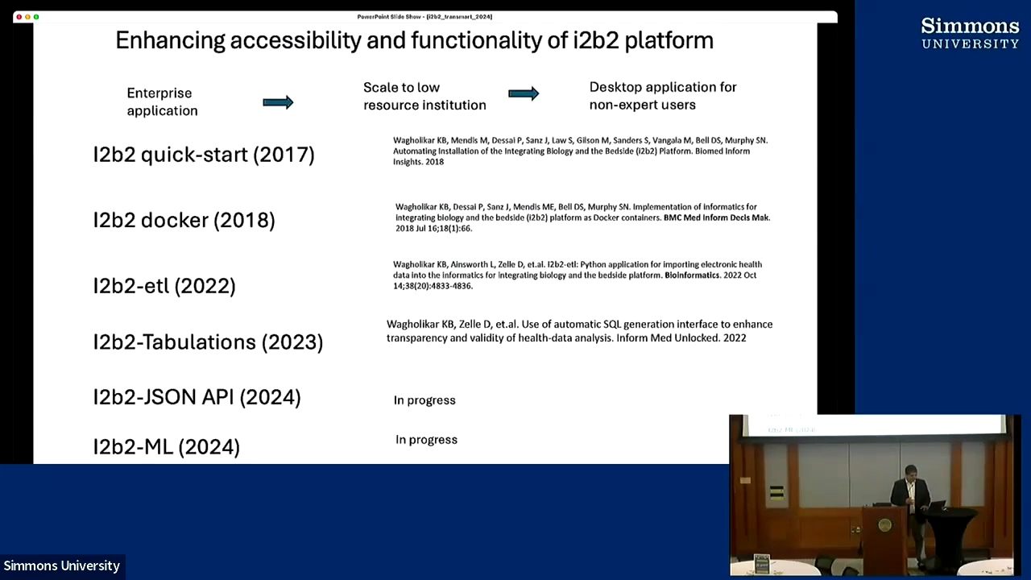
- Advance through the i2b2-etl-docker architecture slide to the i2b2-web / i2b2-gitlab container diagram
key(right)
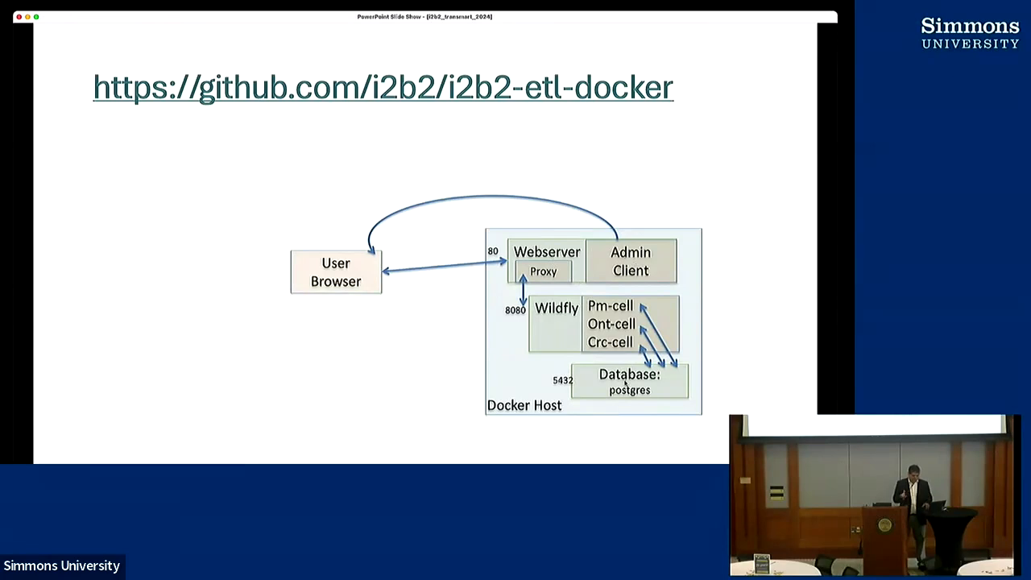
key(right)
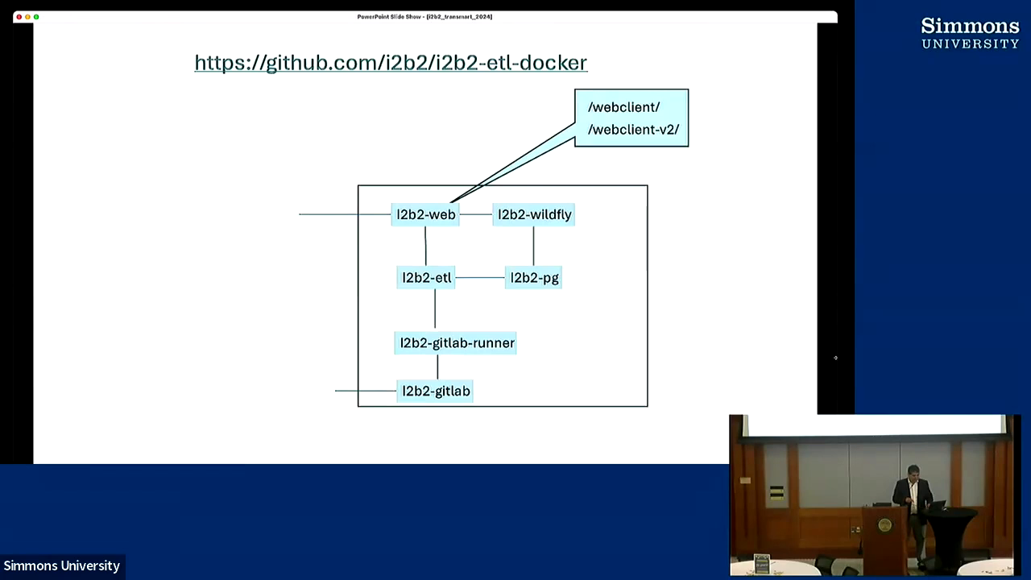
mouse_move(467, 364)
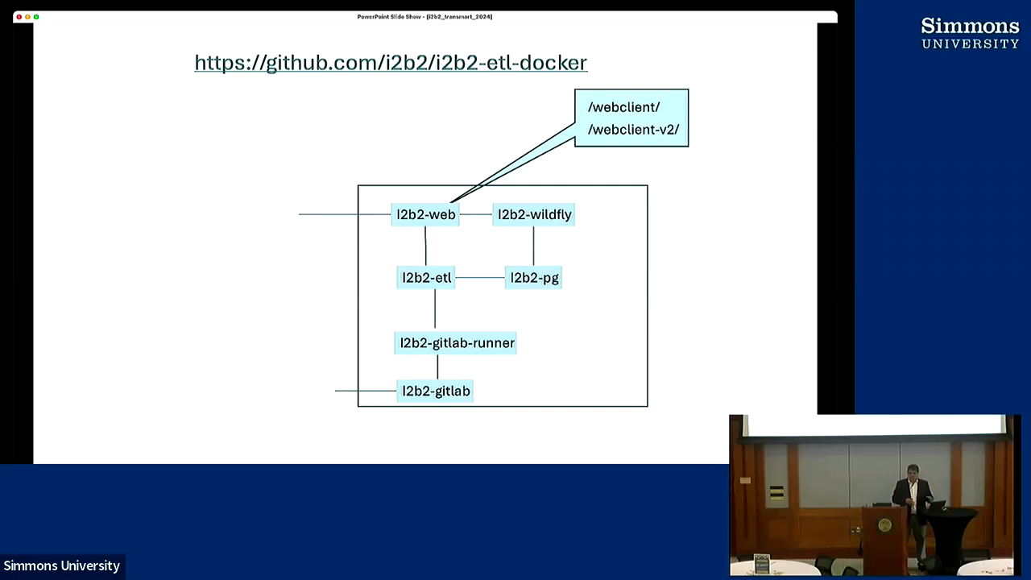
- Advance past the I2b2-ETL module slide on concepts.csv and facts.csv to the JSON API slide
key(right)
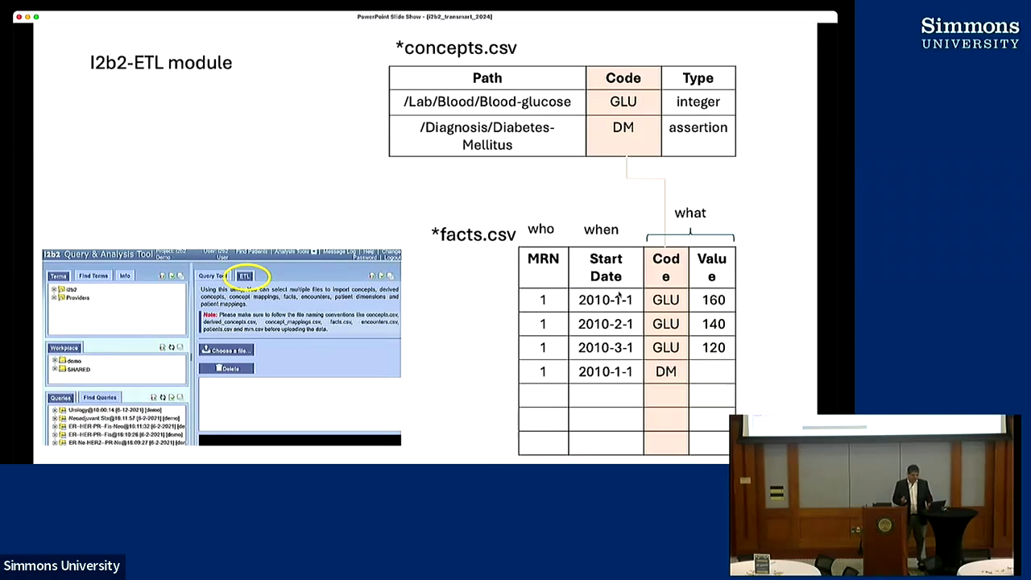
mouse_move(560, 326)
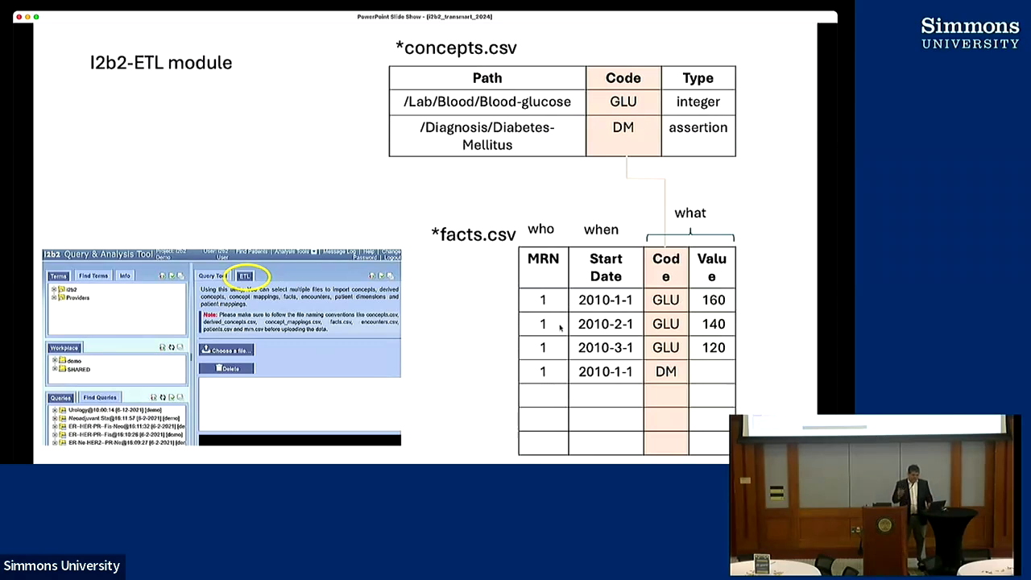
mouse_move(560, 270)
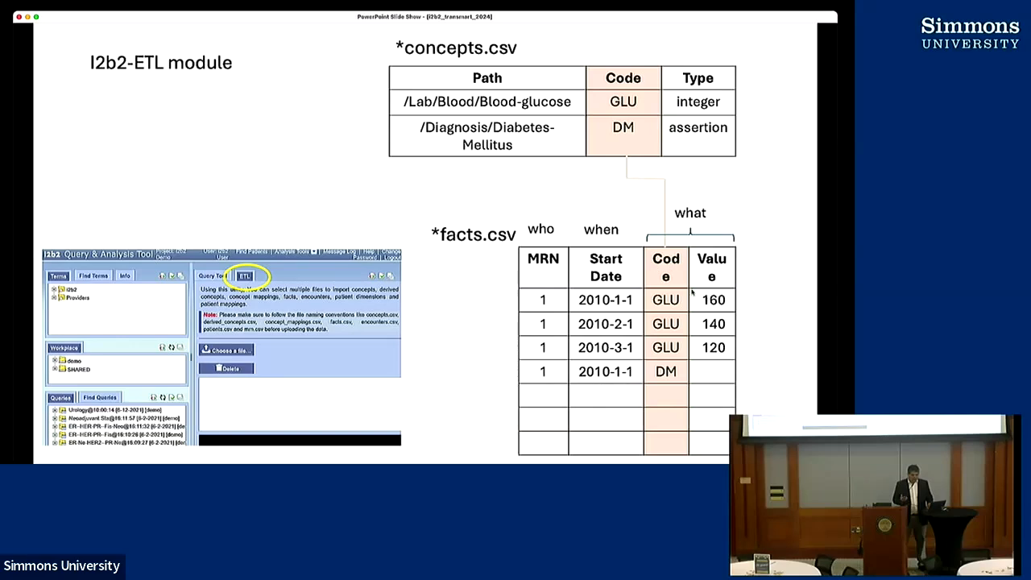
mouse_move(604, 232)
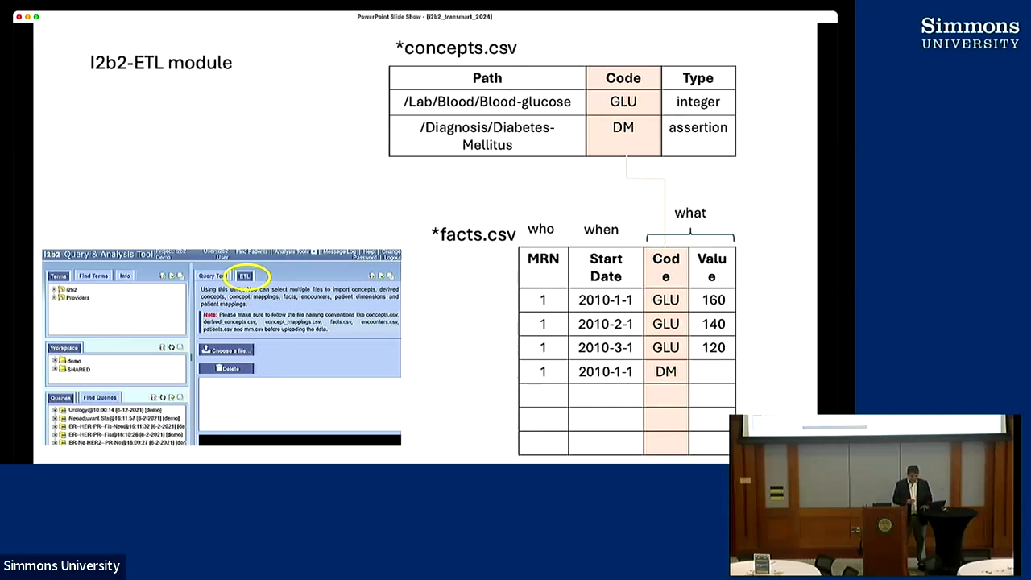
key(right)
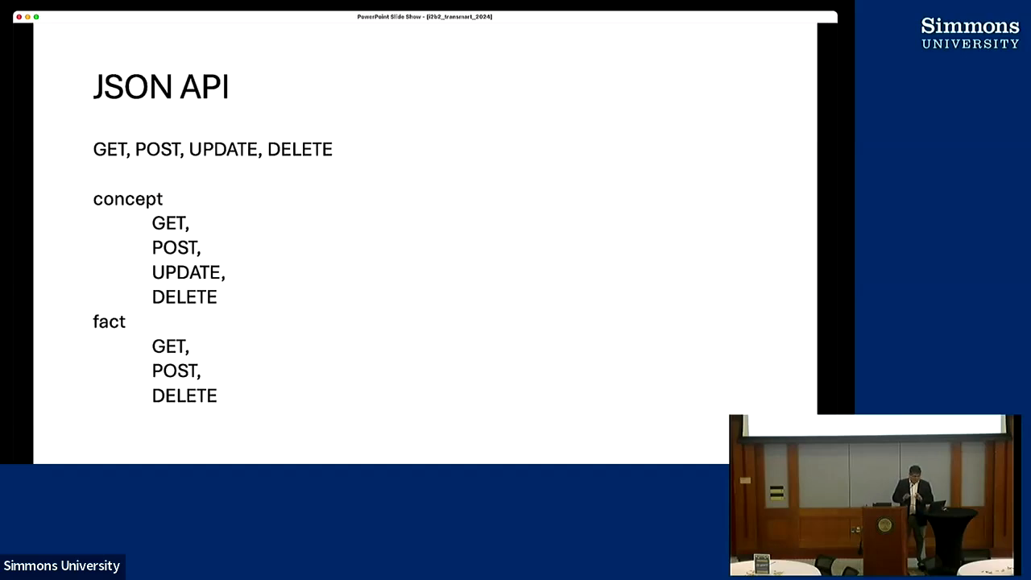
- Advance to the 'Question?' slide on i2b2 as a repository of algorithms and models
key(right)
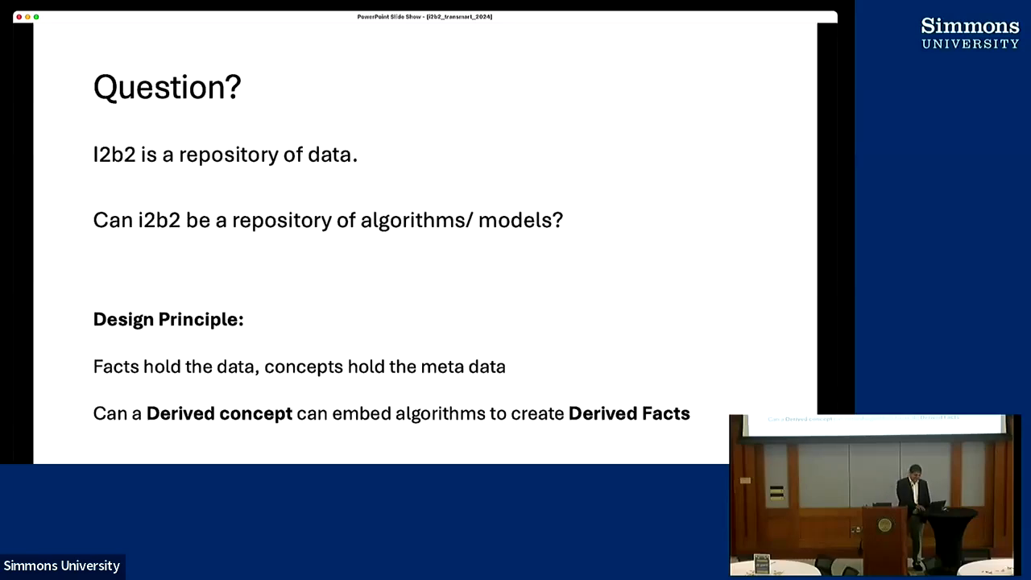
key(right)
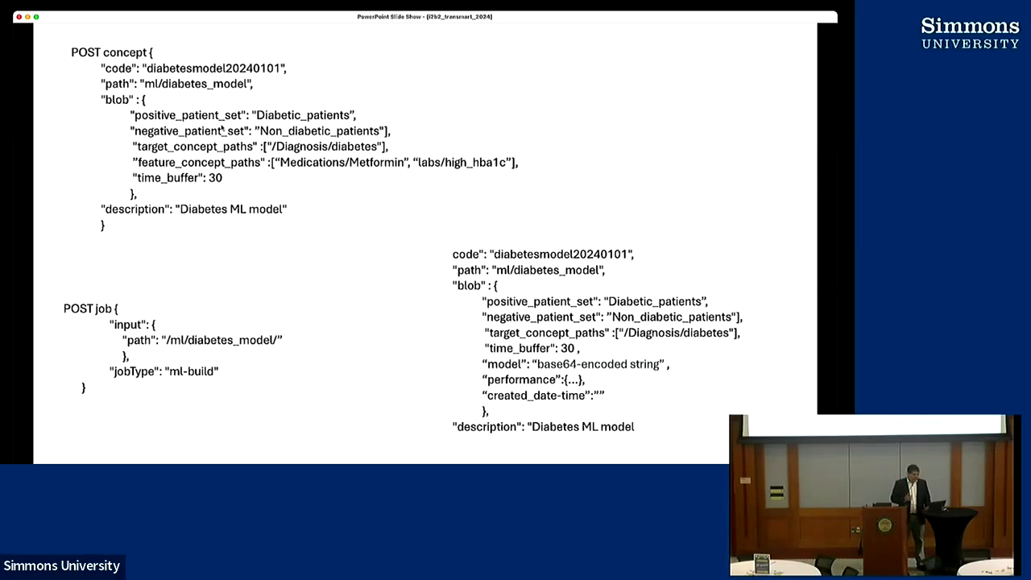
mouse_move(505, 172)
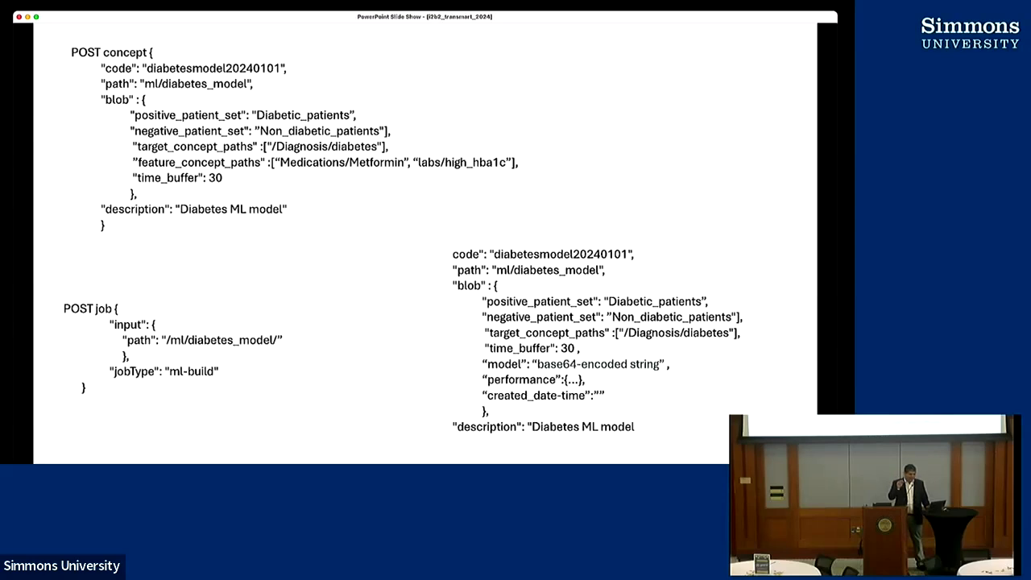
mouse_move(201, 271)
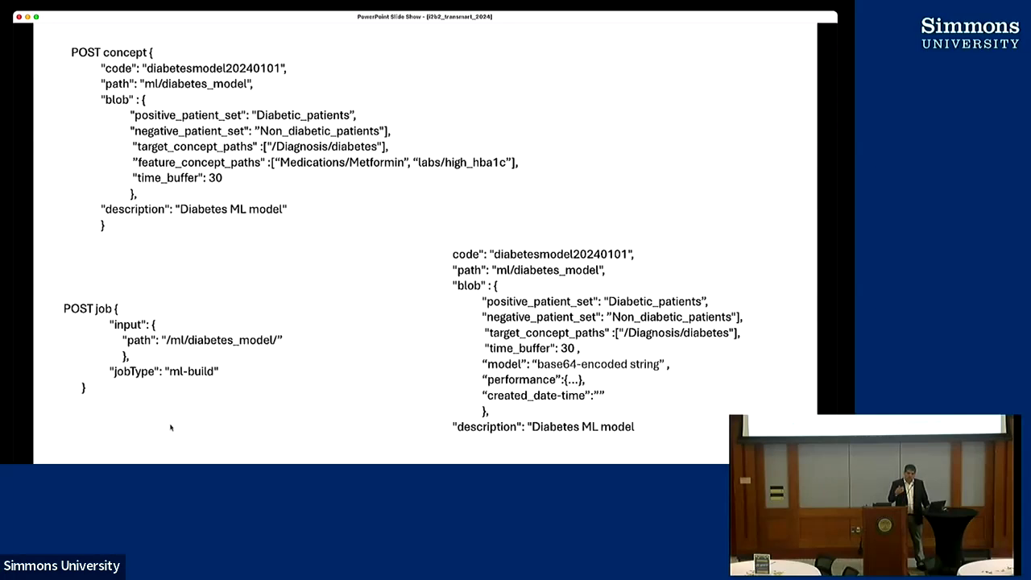
mouse_move(553, 388)
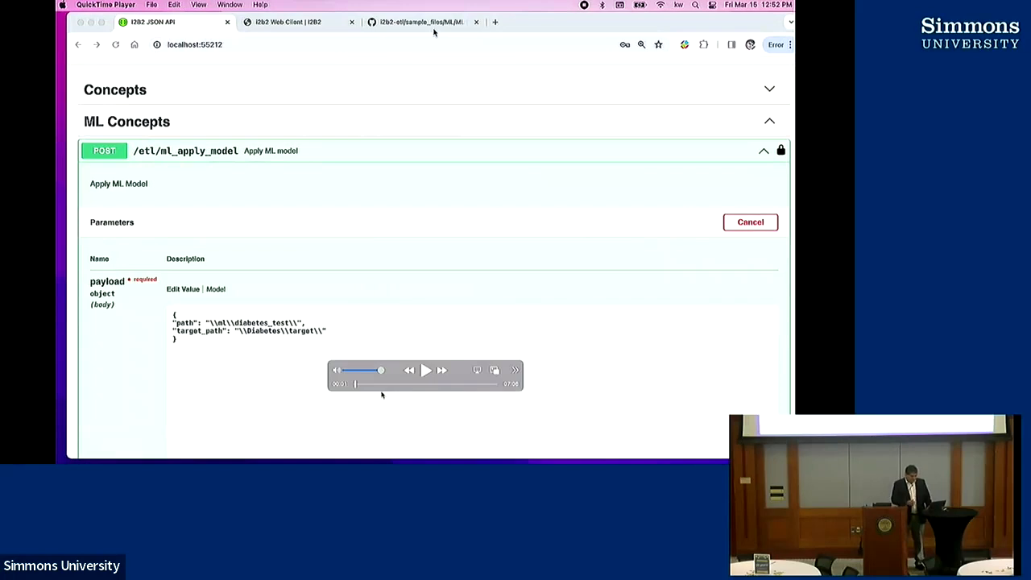
- Play the recorded demo past the GitHub ML sample files and switch to the i2b2 web client
click(425, 370)
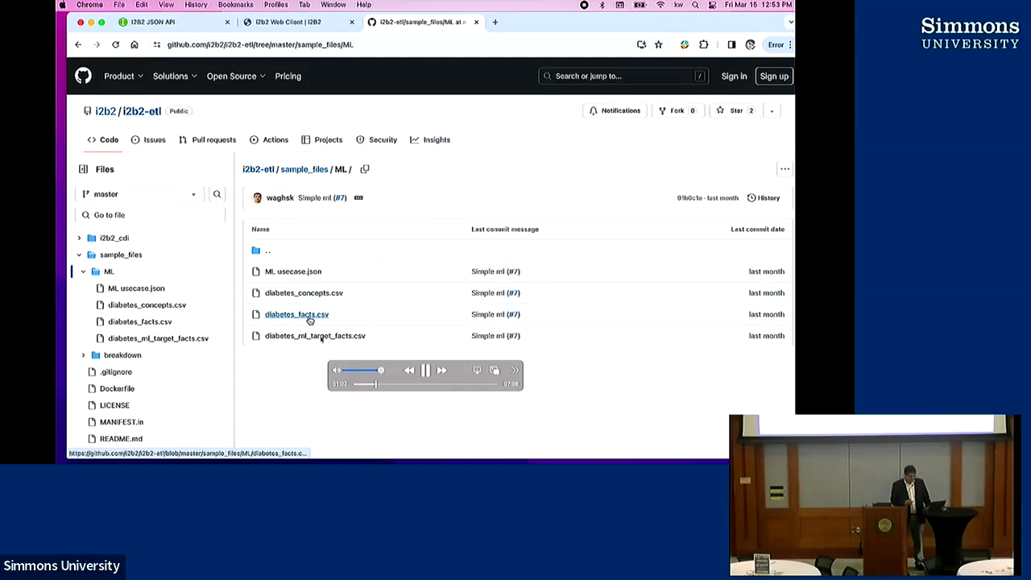
click(298, 21)
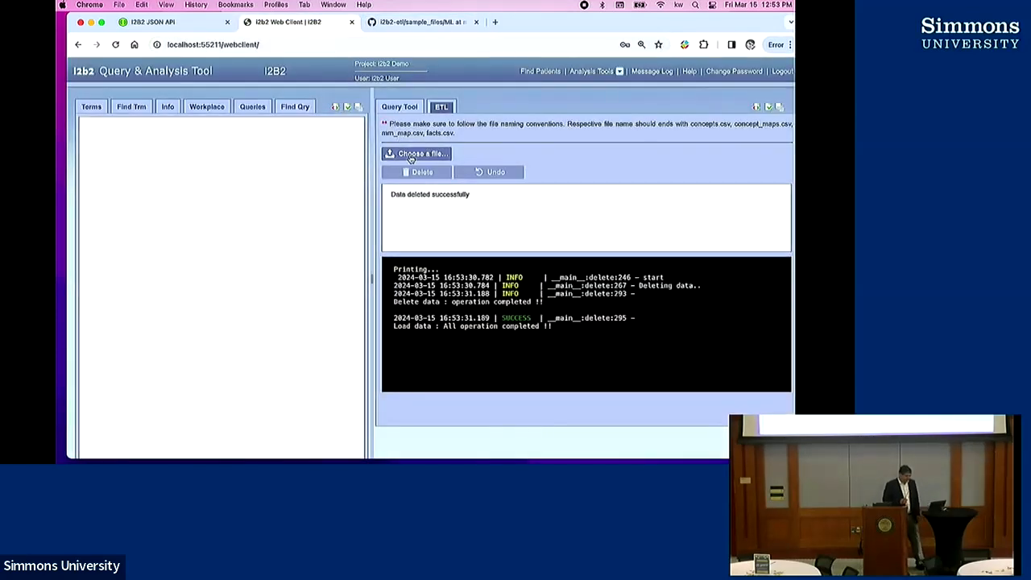
- Upload diabetes_concepts.csv and diabetes_facts.csv on the ETL tab and inspect the SkinThickness concept
click(417, 154)
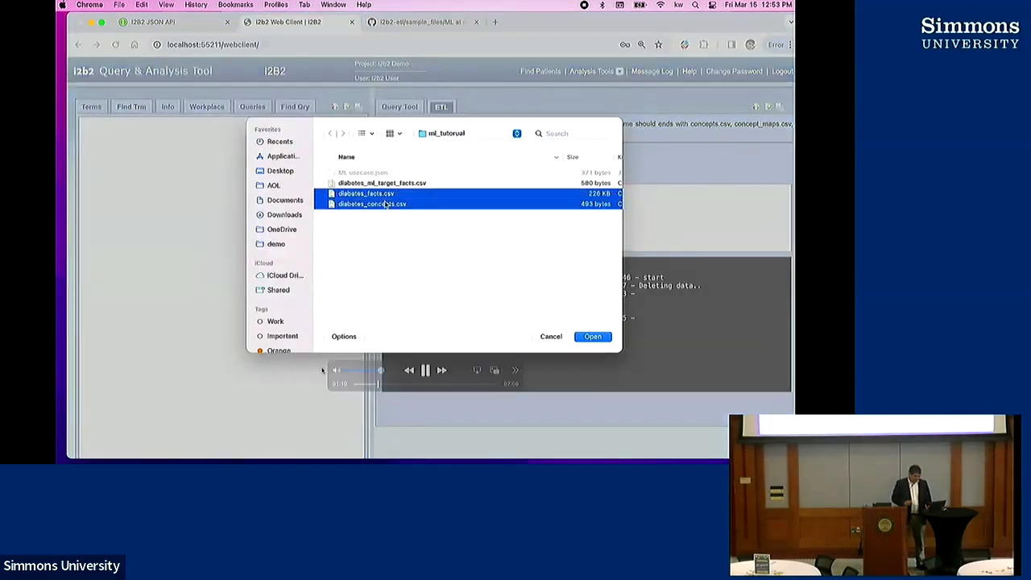
click(592, 336)
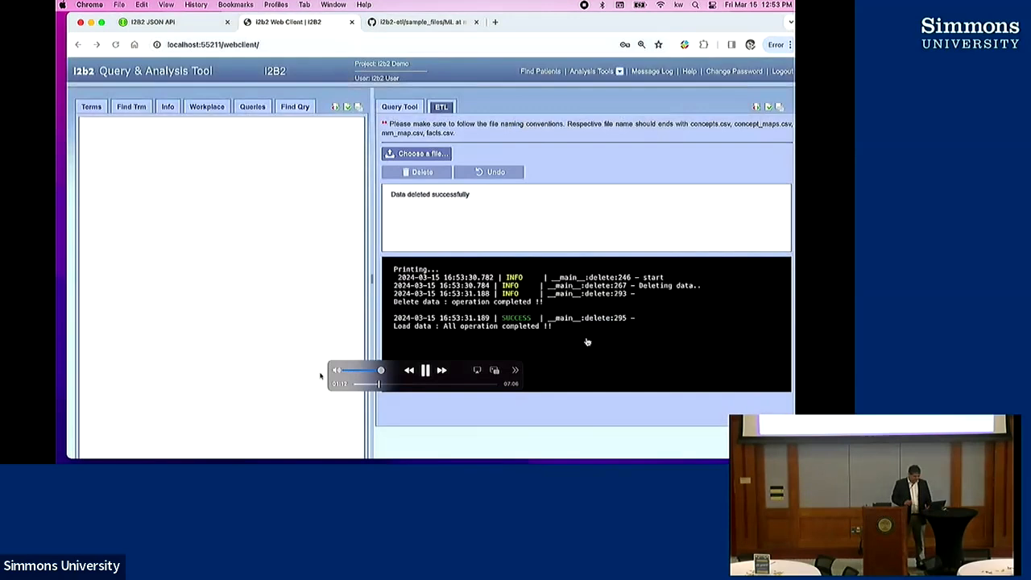
click(416, 153)
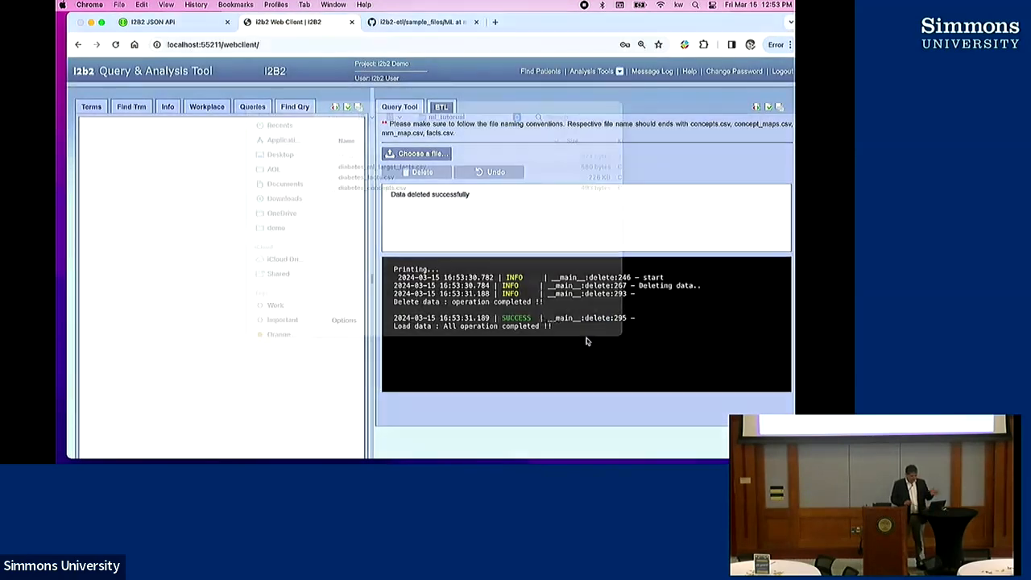
click(417, 153)
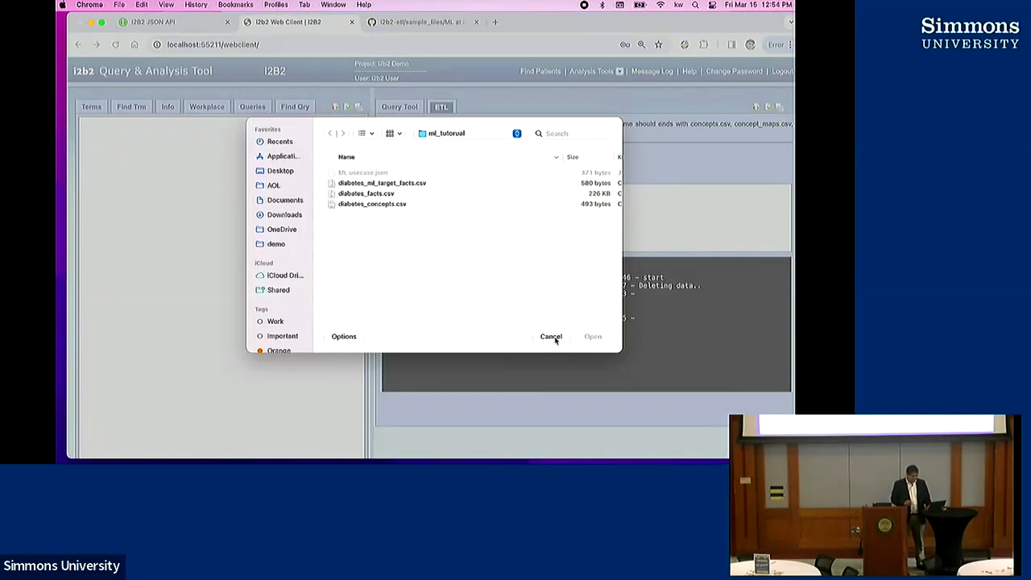
mouse_move(320, 376)
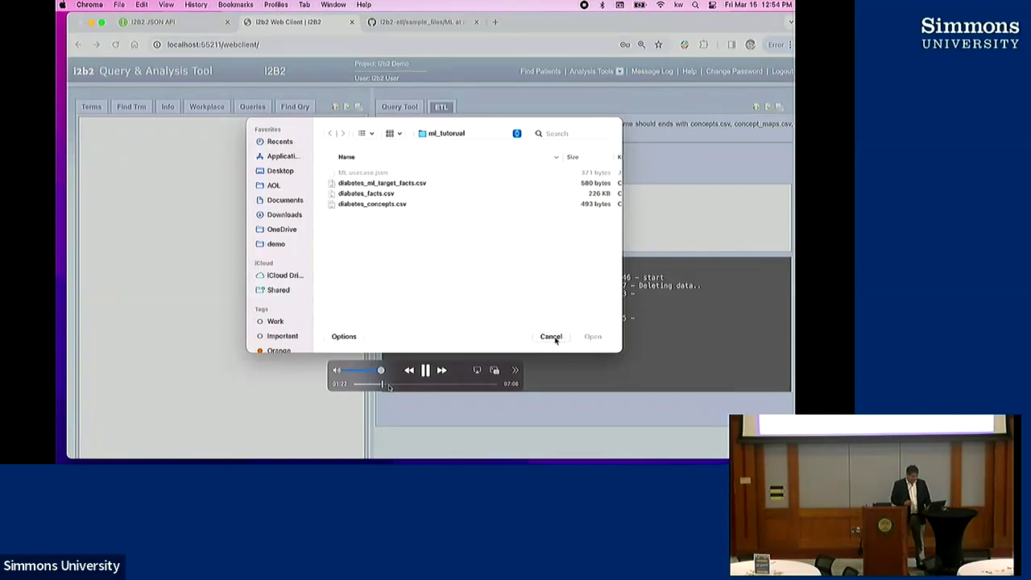
click(551, 336)
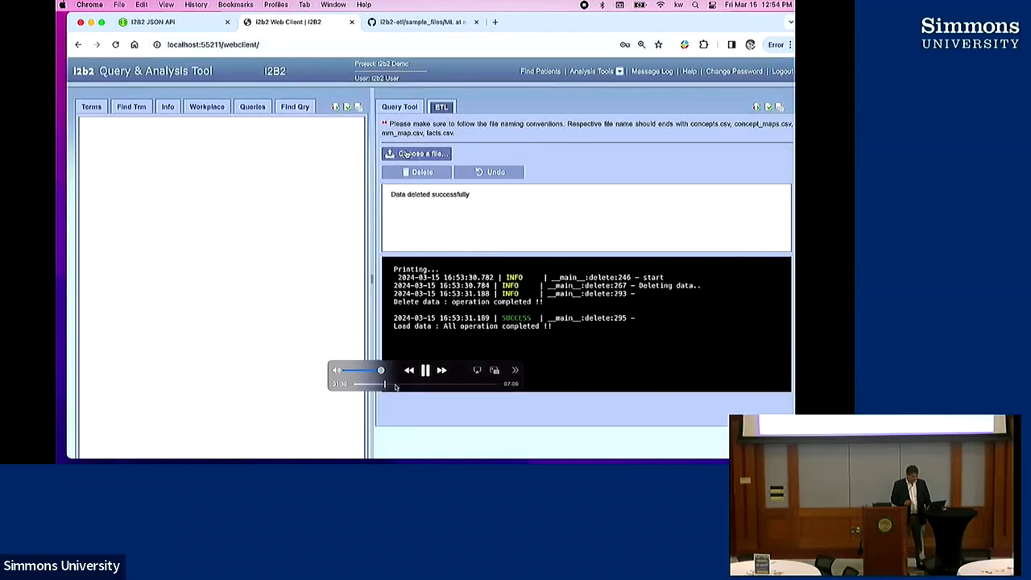
click(417, 153)
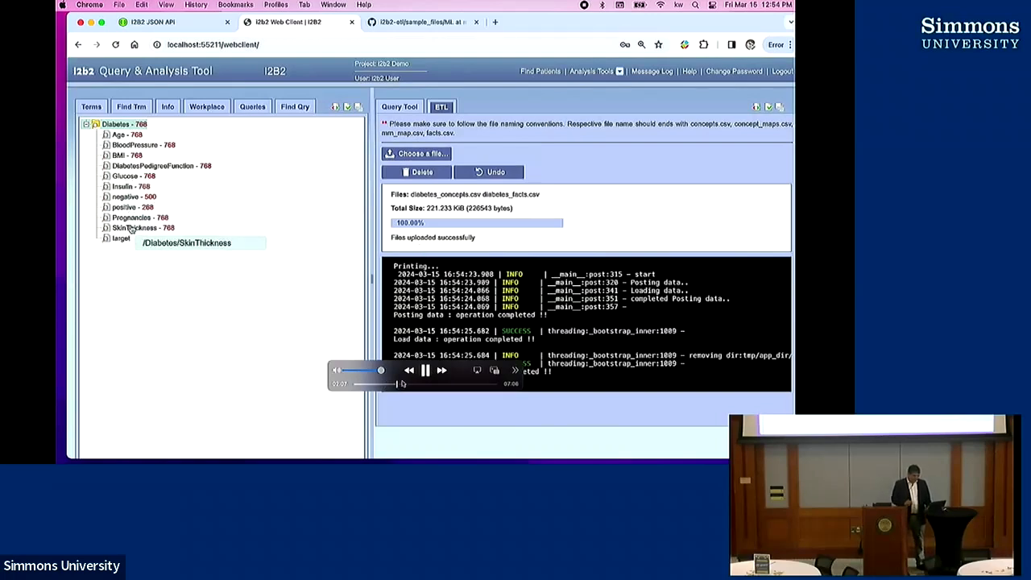
click(153, 22)
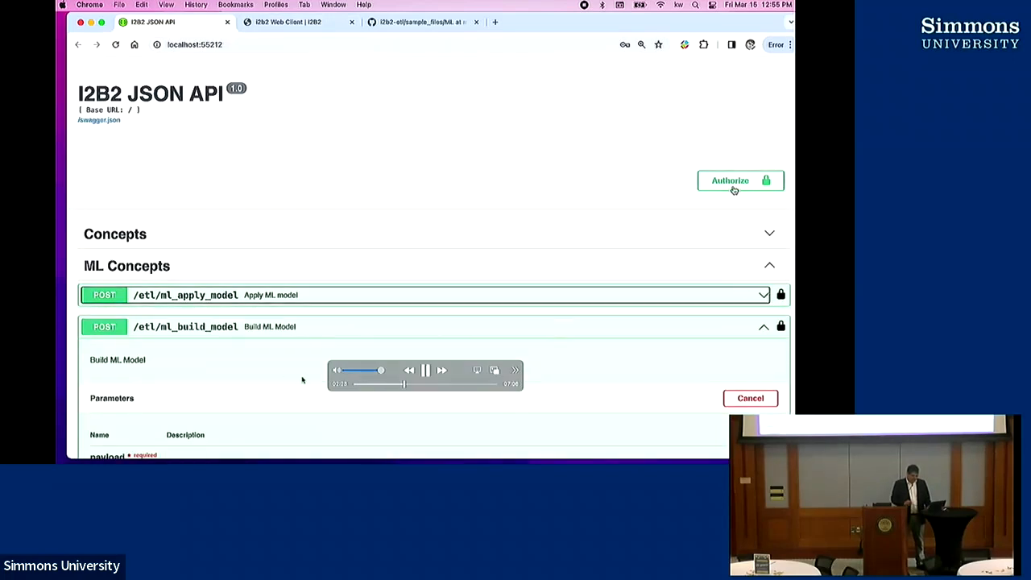
- Check the Swagger API authorization credentials and scroll to the ml_build_model endpoint
click(730, 180)
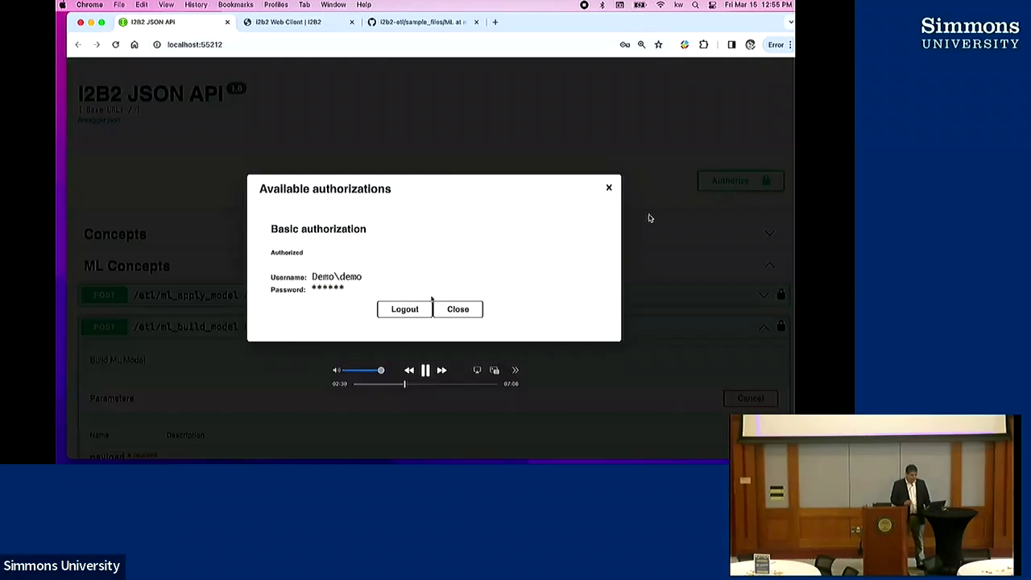
click(457, 309)
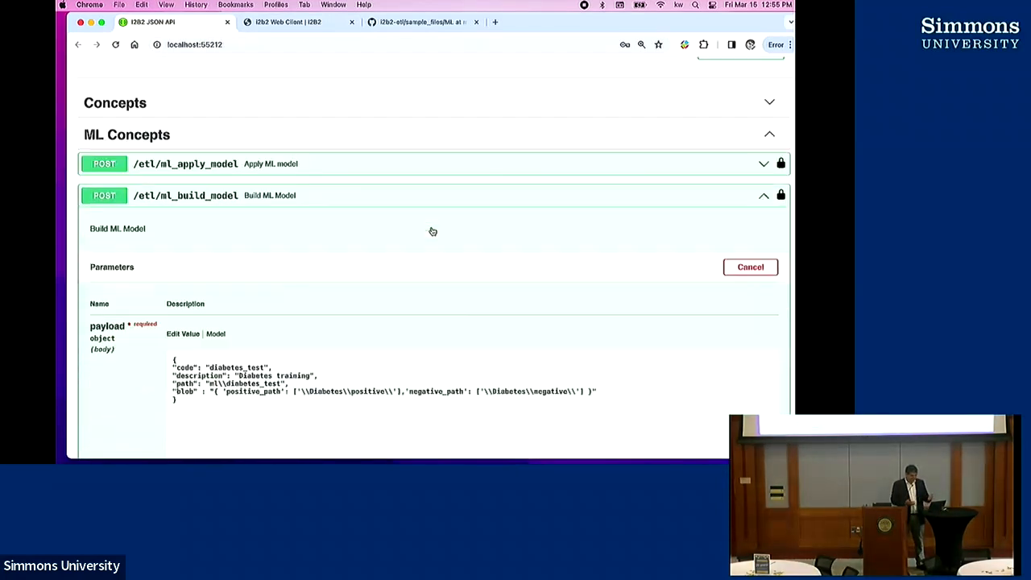
scroll(down, 3)
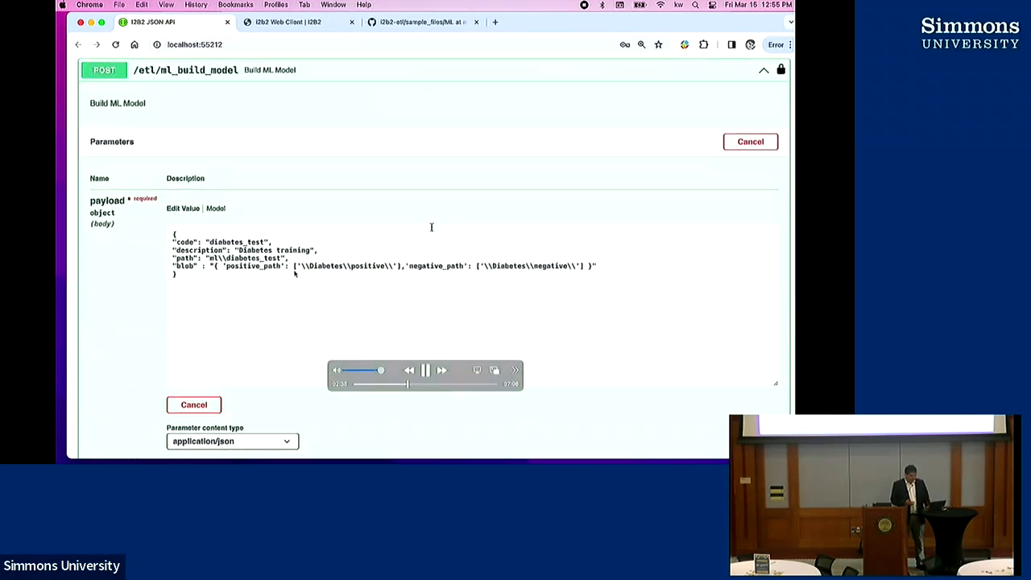
scroll(down, 3)
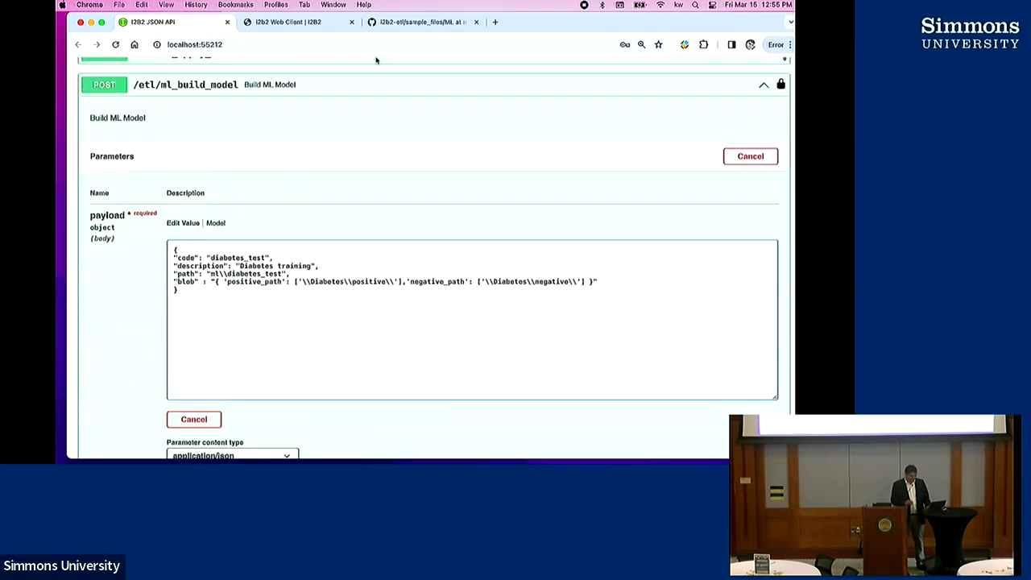
- Execute the build-model request with the diabetes_test payload under X-Project-Name Demo
click(419, 22)
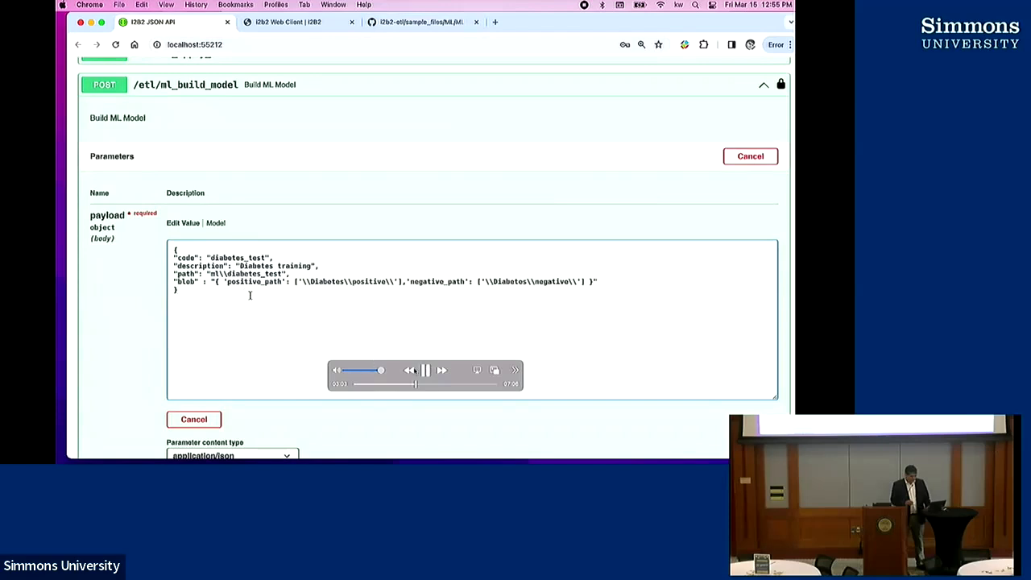
double_click(236, 256)
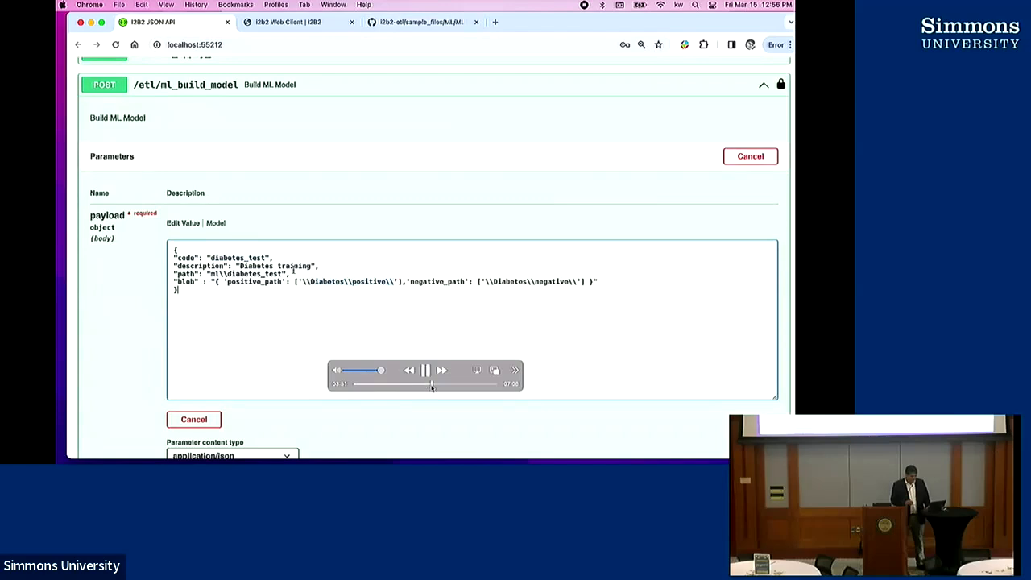
scroll(down, 3)
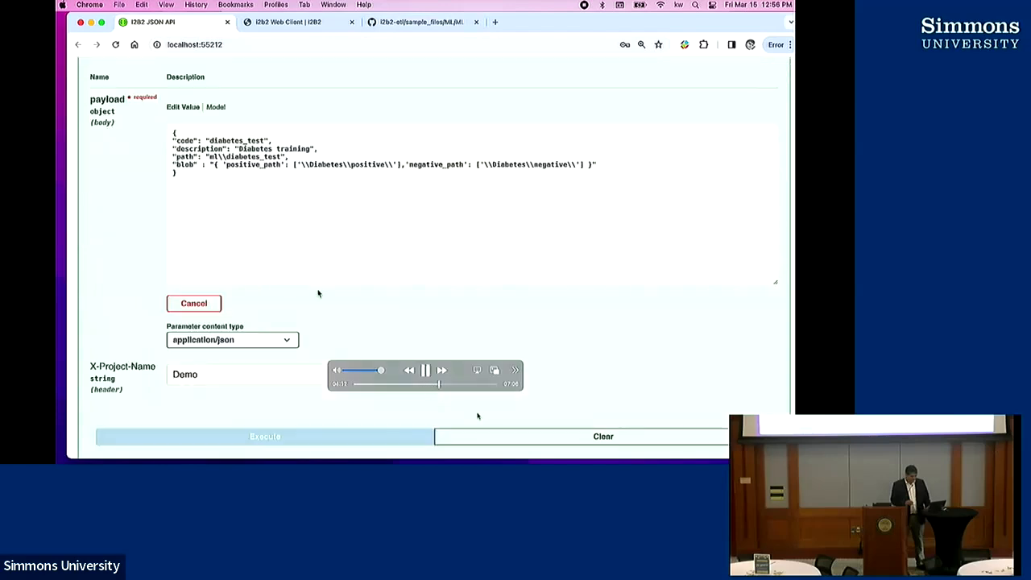
click(264, 436)
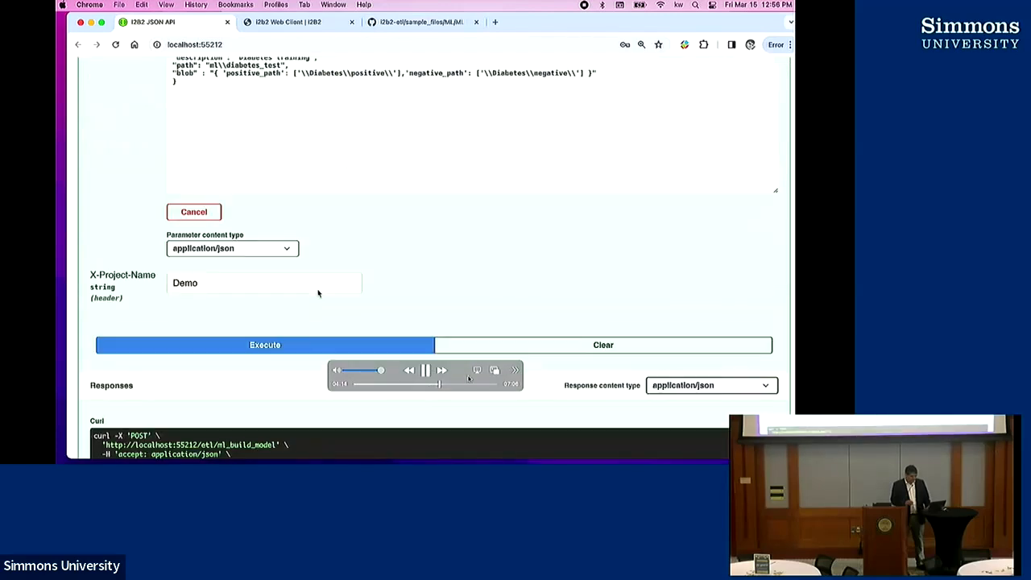
click(265, 344)
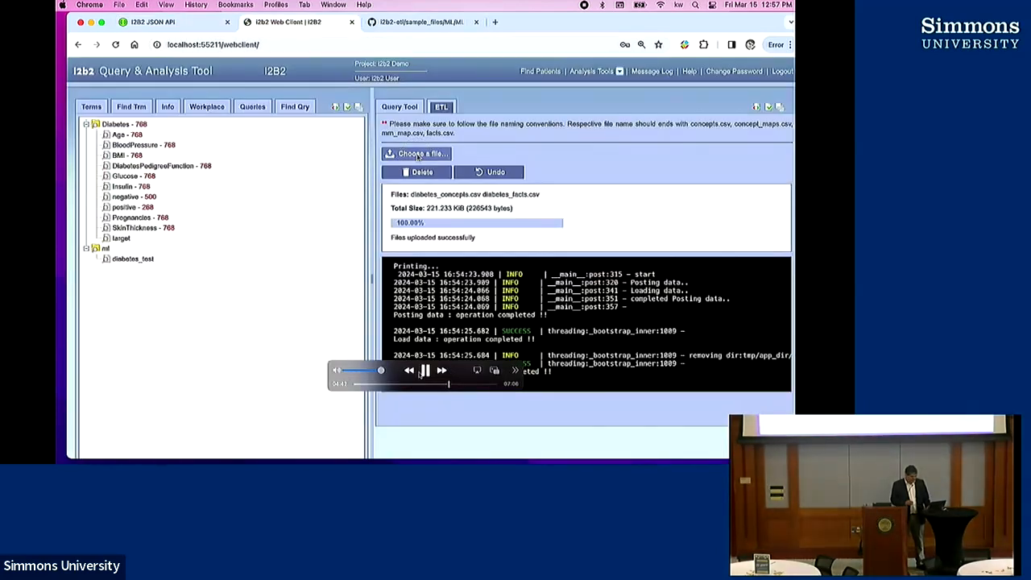
- Upload diabetes_ml_target_facts.csv on the ETL tab so target counts 2 patients
click(416, 154)
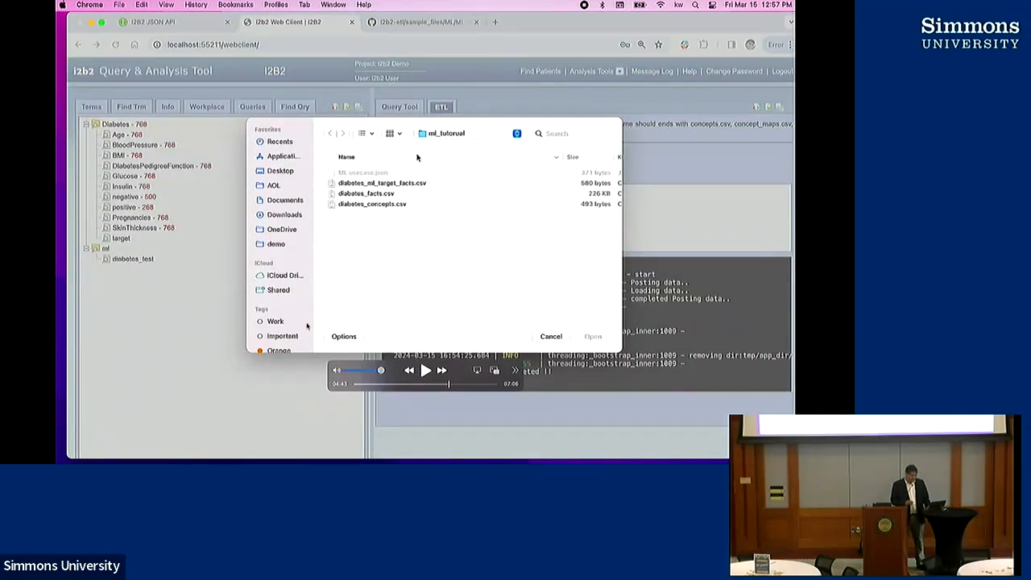
click(425, 370)
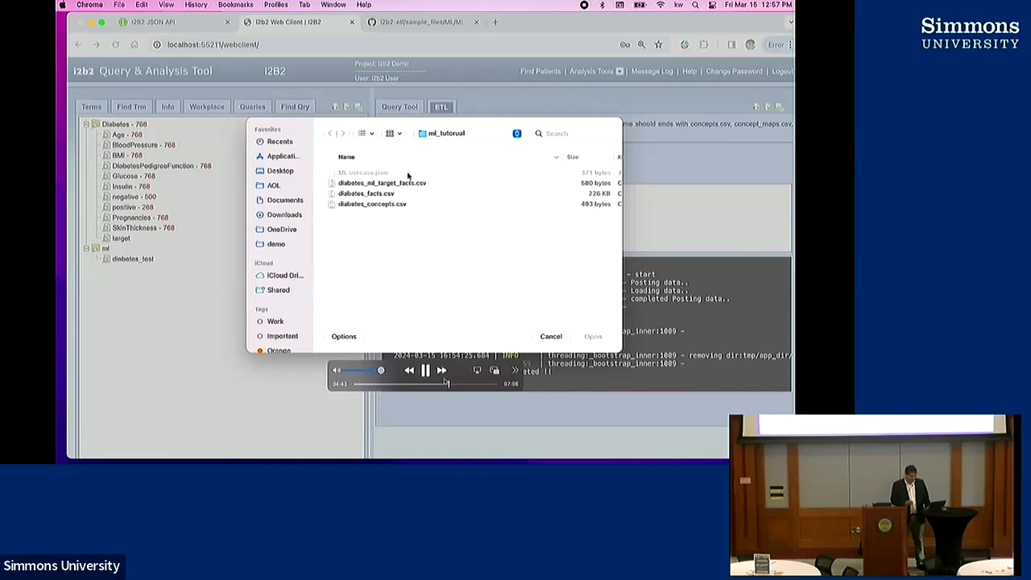
click(381, 182)
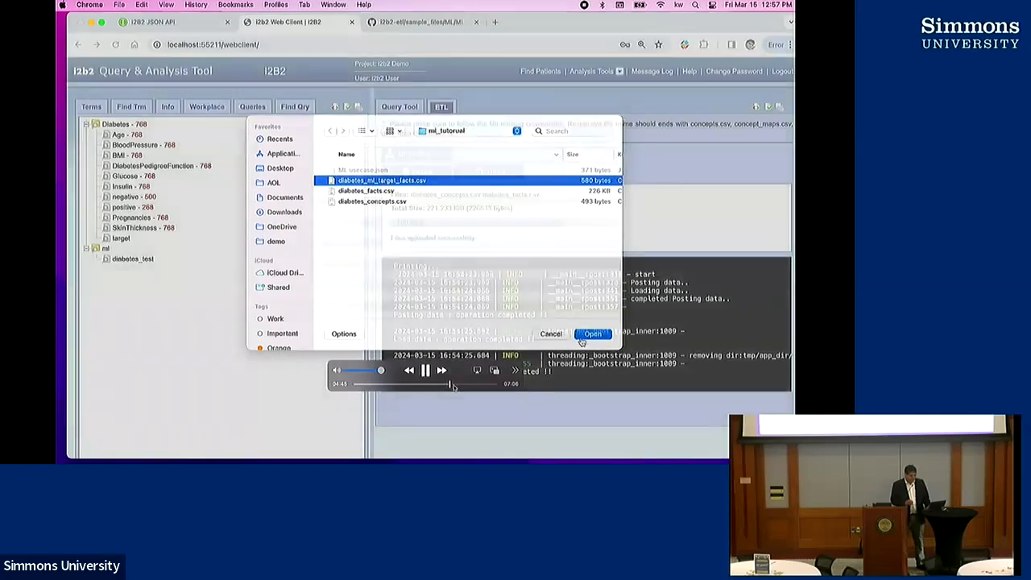
click(592, 334)
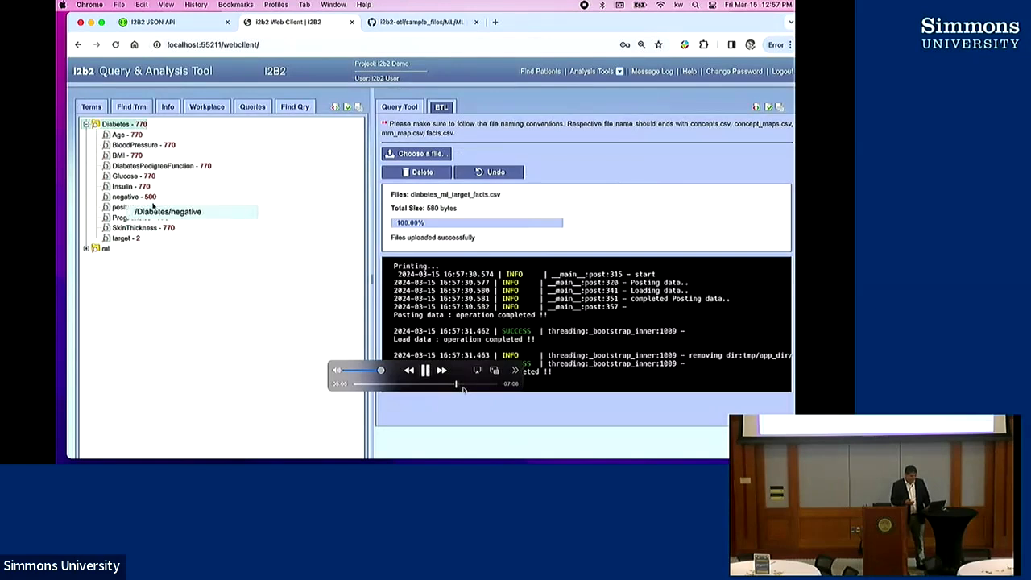
click(86, 248)
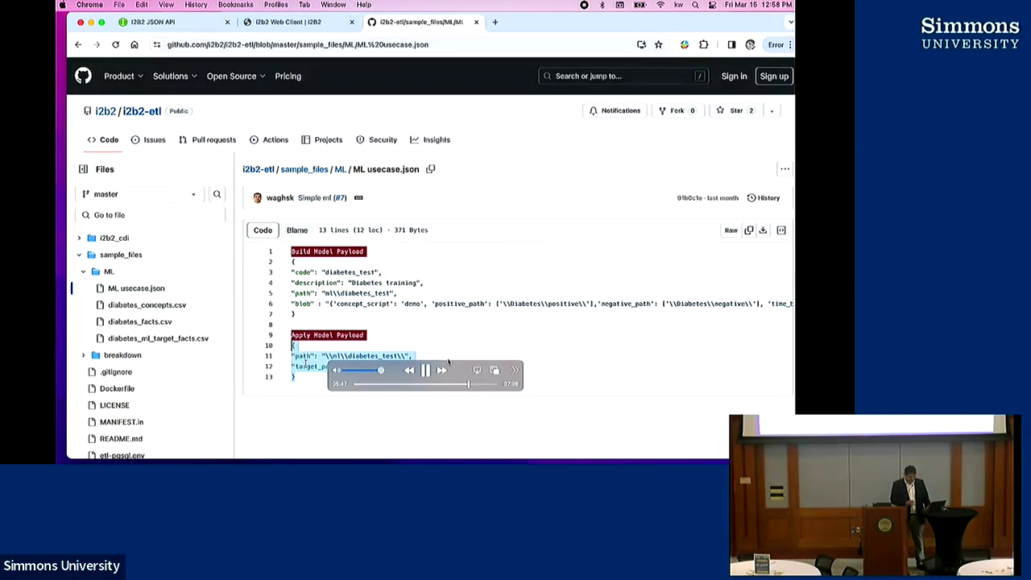
- Copy the Apply Model Payload from ML usecase.json and run it for diabetes_test
click(298, 21)
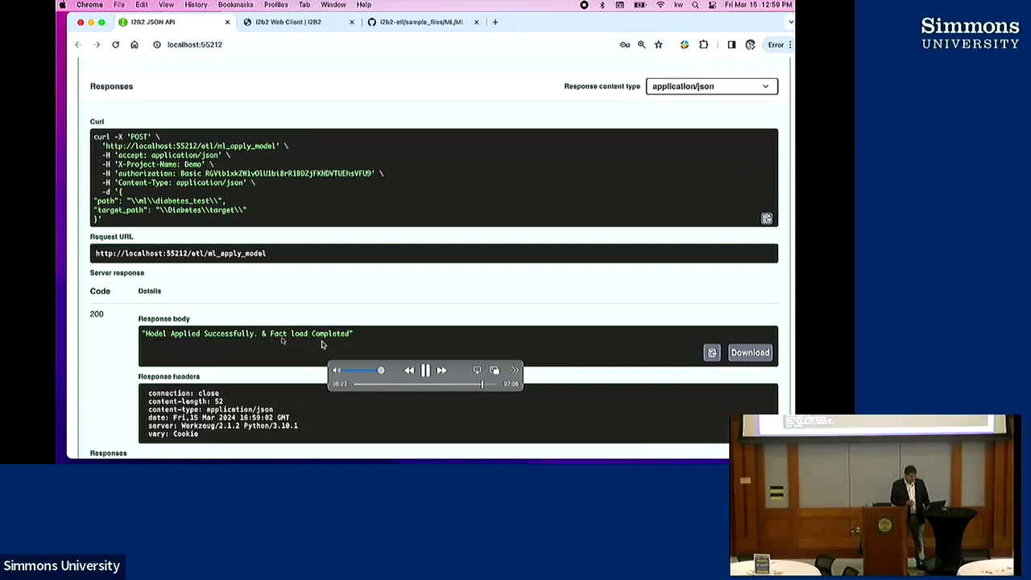
click(288, 22)
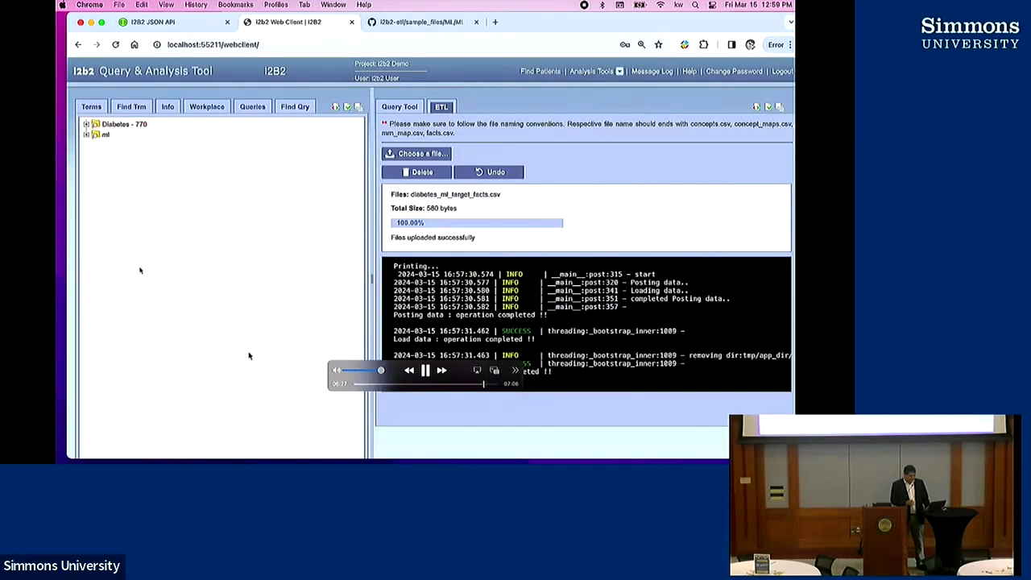
- Refresh the Terms tree and expand ml and Diabetes so diabetes_test counts one patient
click(86, 134)
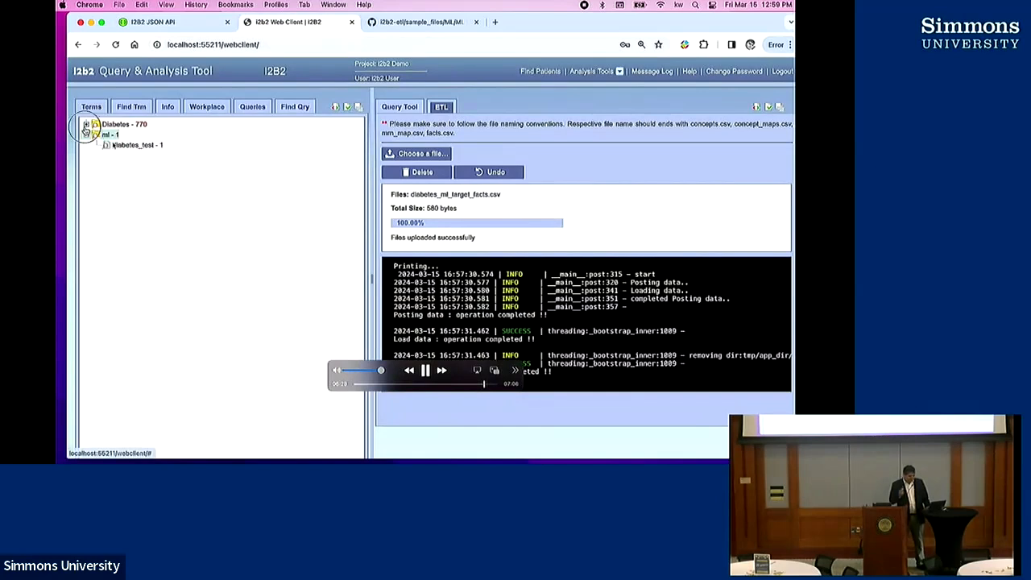
click(86, 125)
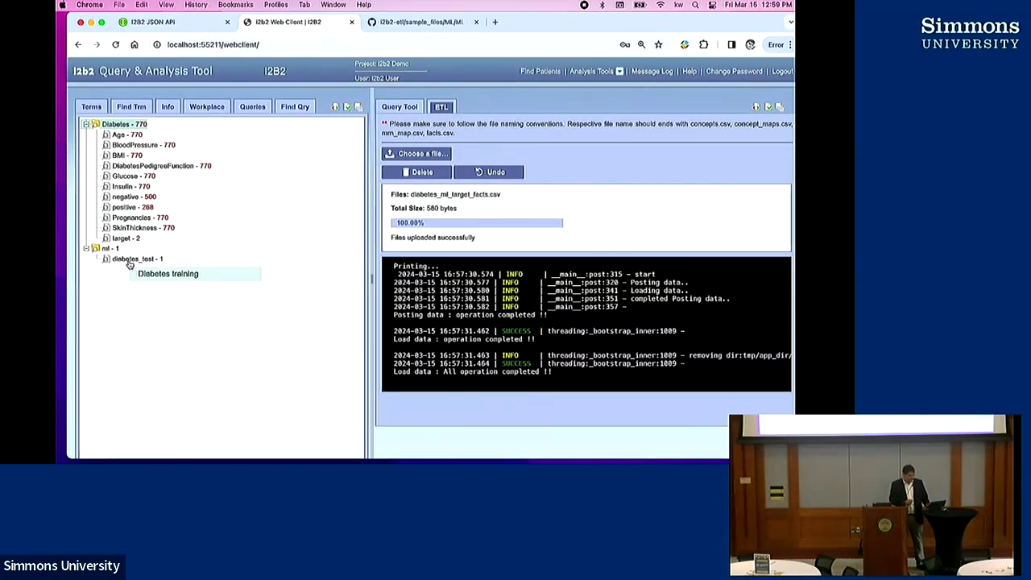
mouse_move(358, 97)
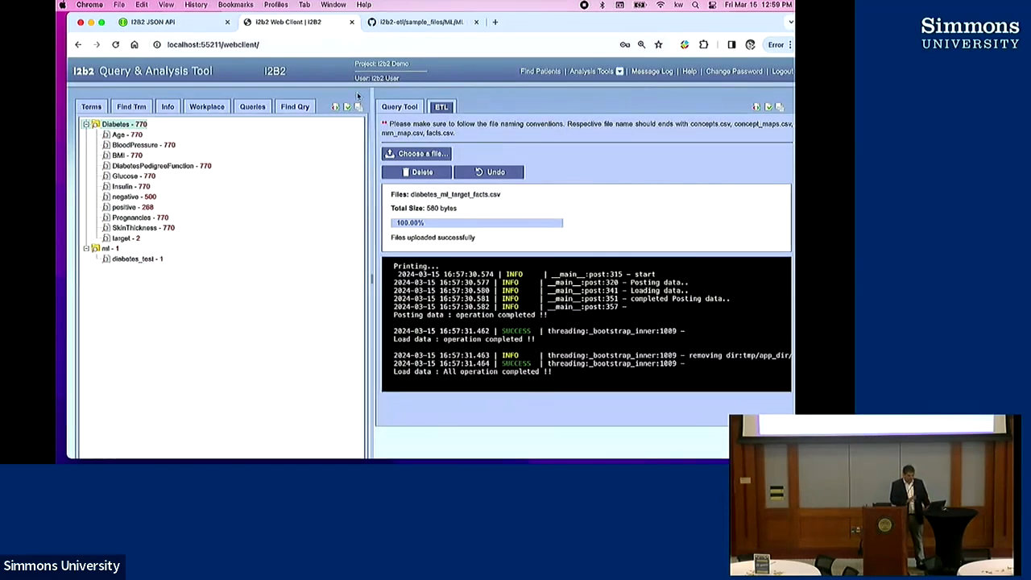
click(400, 107)
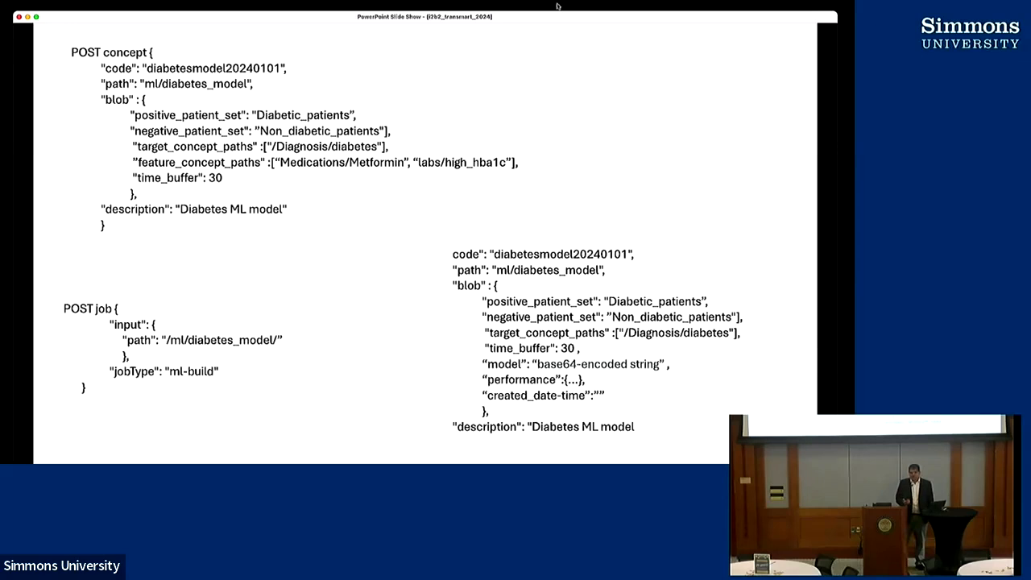
key(right)
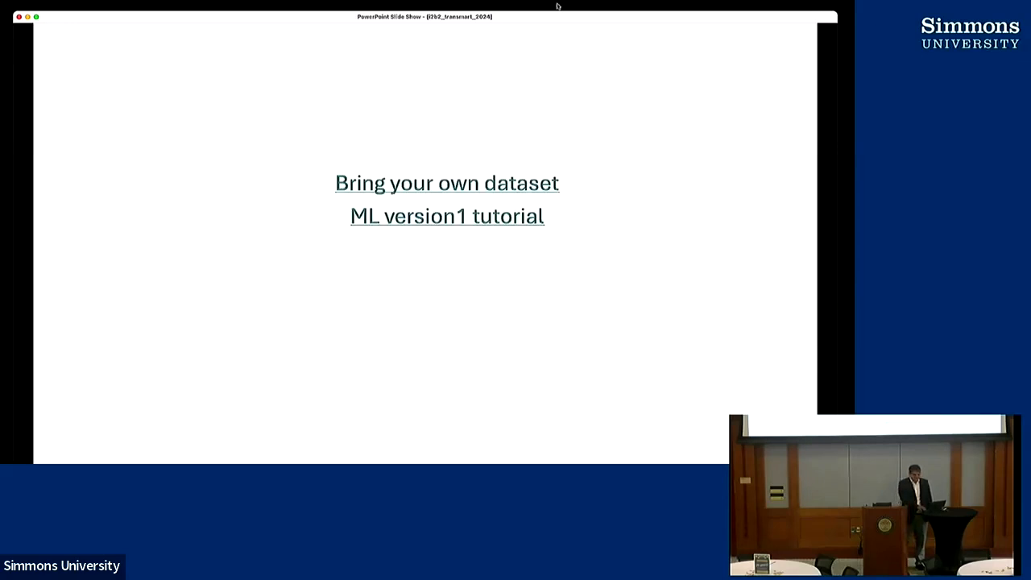
key(right)
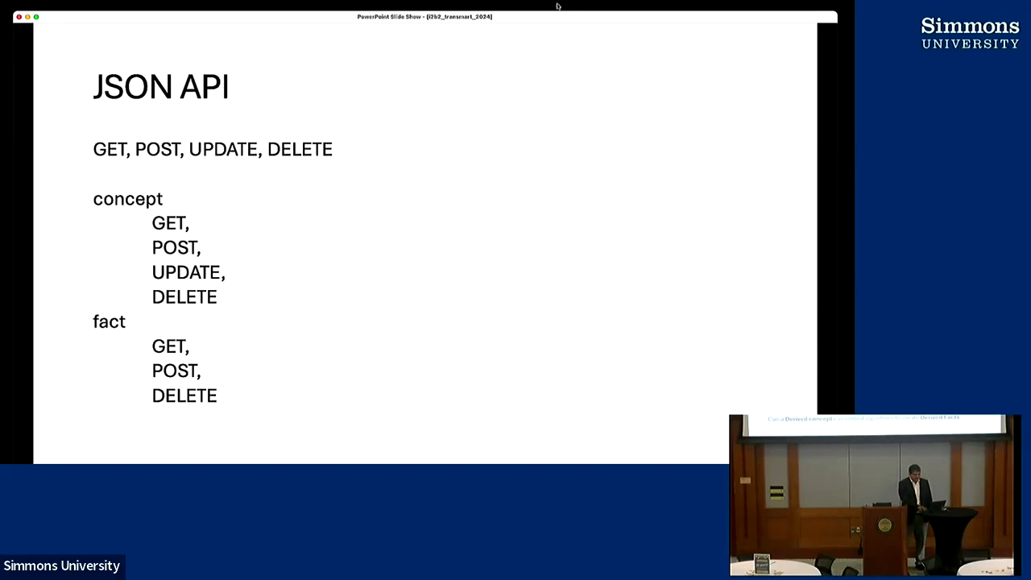
key(right)
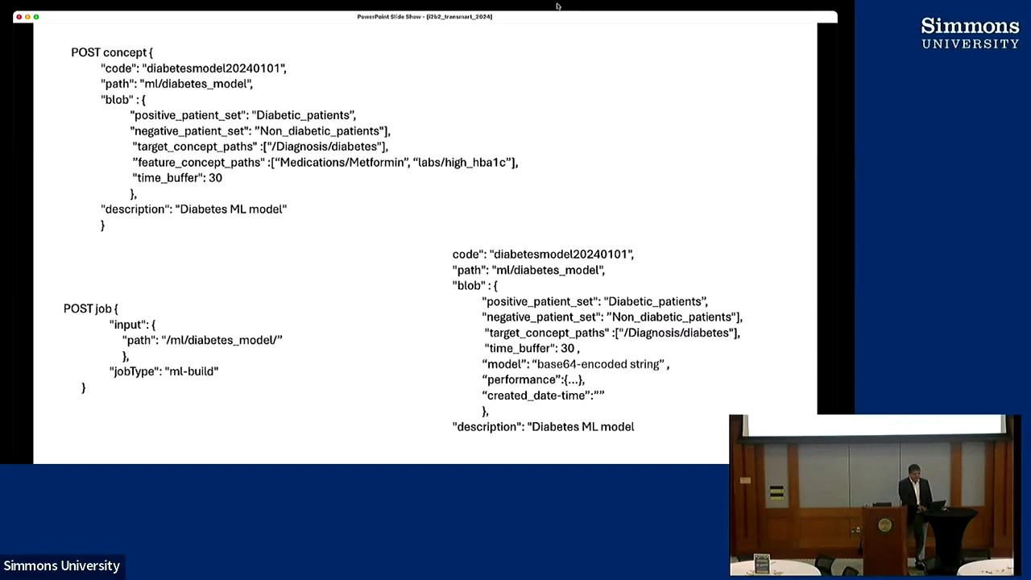